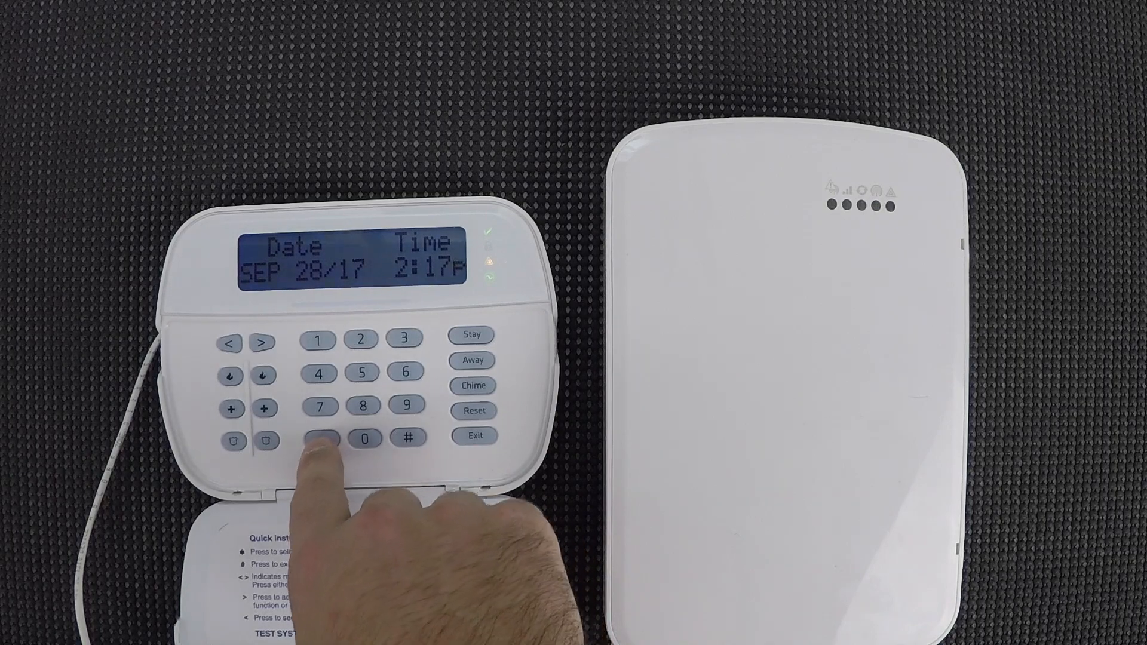
{"action": "left_click", "coordinate": [318, 437]}
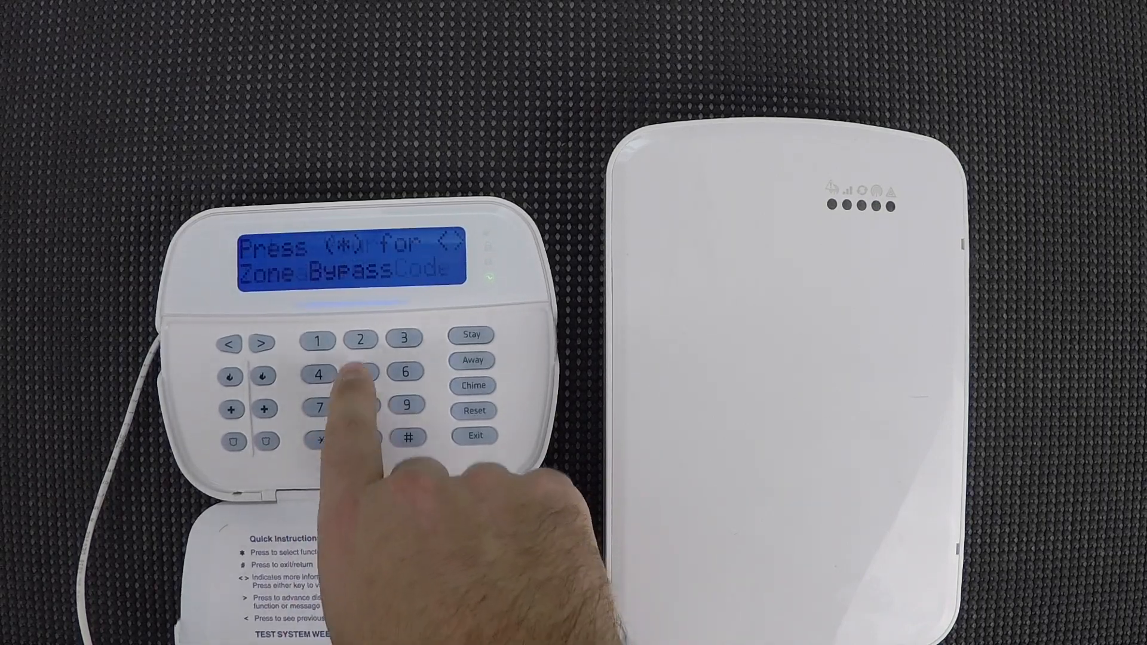